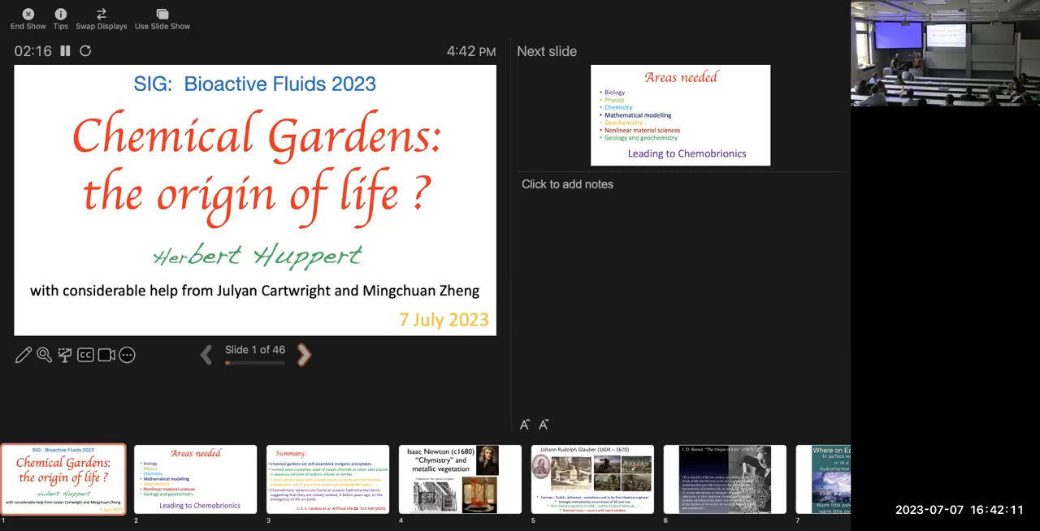
Advance from the title slide to slide 2, "Areas needed".
left_click(304, 354)
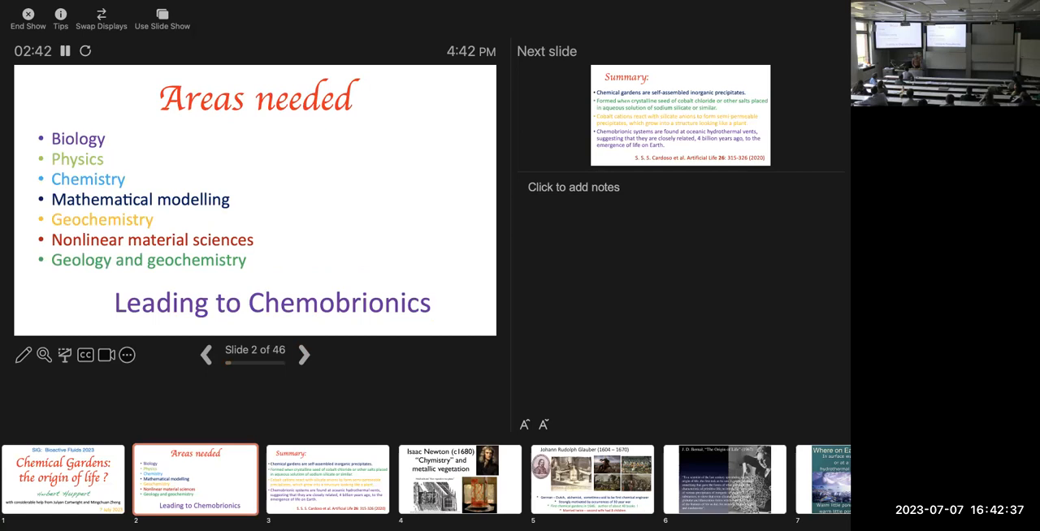
Advance to slide 3, the Summary of chemical gardens as self-assembled precipitates.
left_click(304, 354)
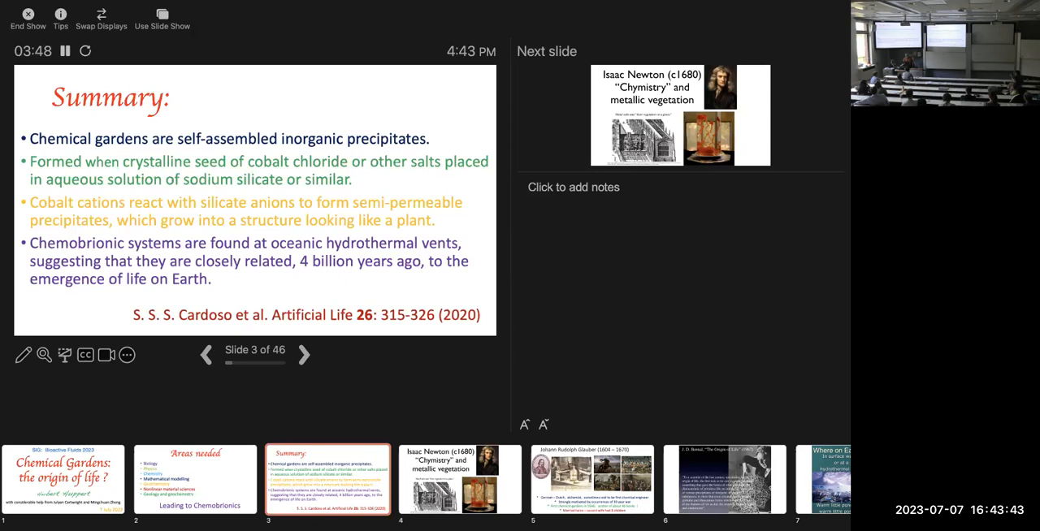
Advance to slide 4 on Isaac Newton's "Chymistry" and metallic vegetation.
left_click(304, 354)
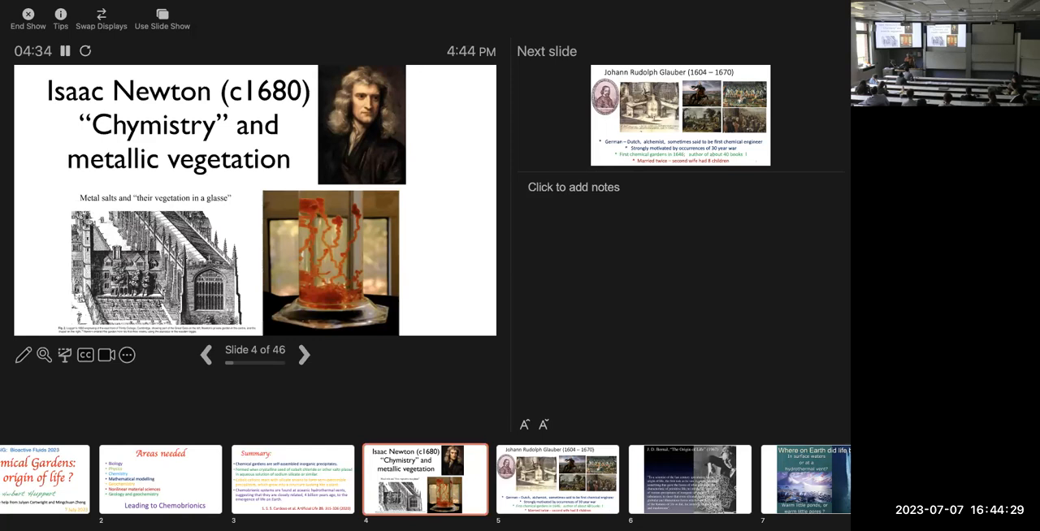
Advance to slide 5 on Johann Rudolph Glauber and the first chemical gardens.
left_click(304, 355)
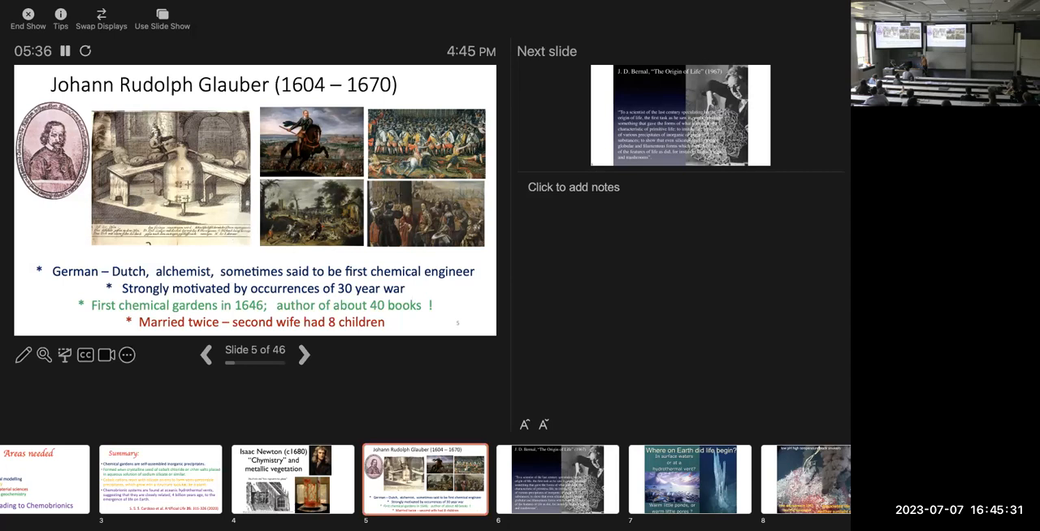
Advance through the J. D. Bernal quotation to slide 7, "Where on Earth did life begin?".
left_click(304, 354)
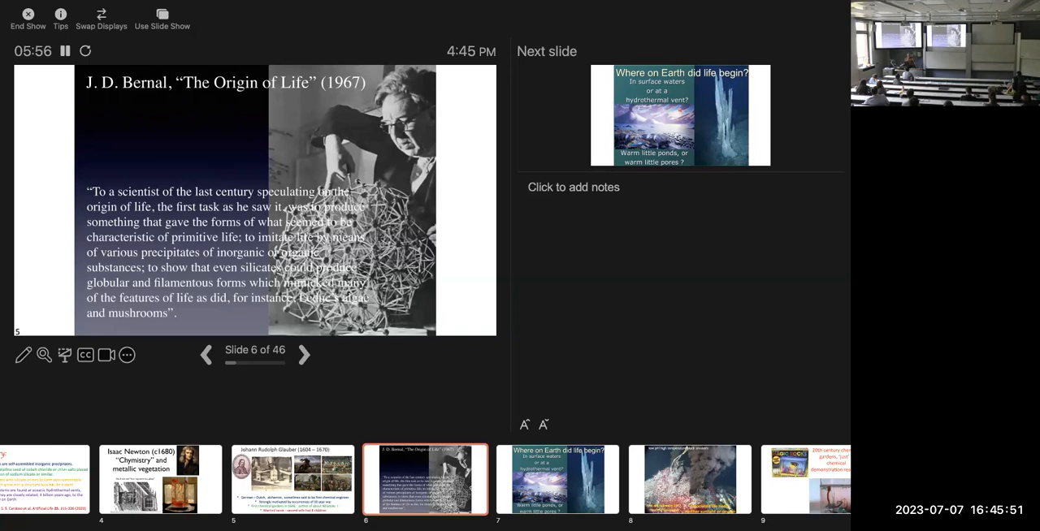
left_click(304, 354)
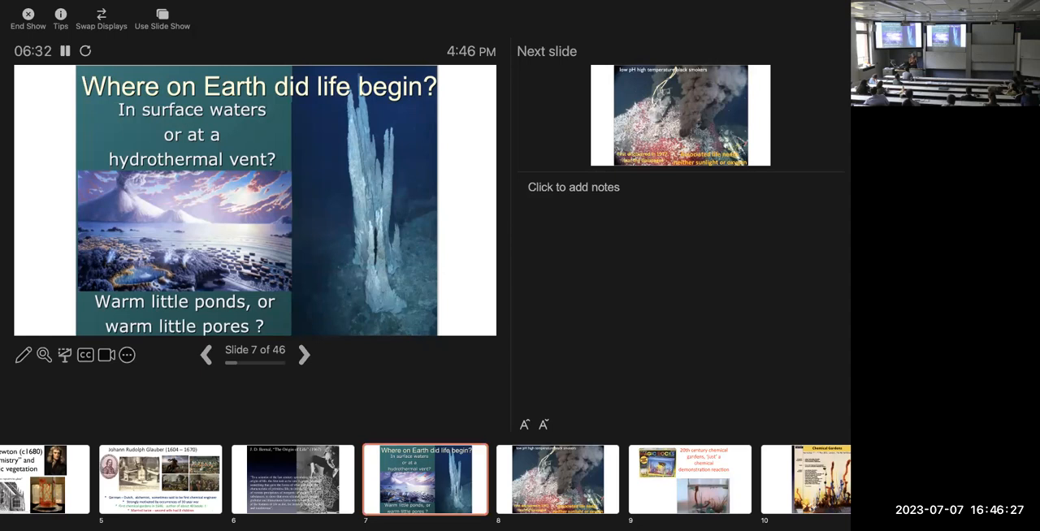
Advance through the black smokers slide to slide 9 on 20th century chemical gardens.
left_click(304, 354)
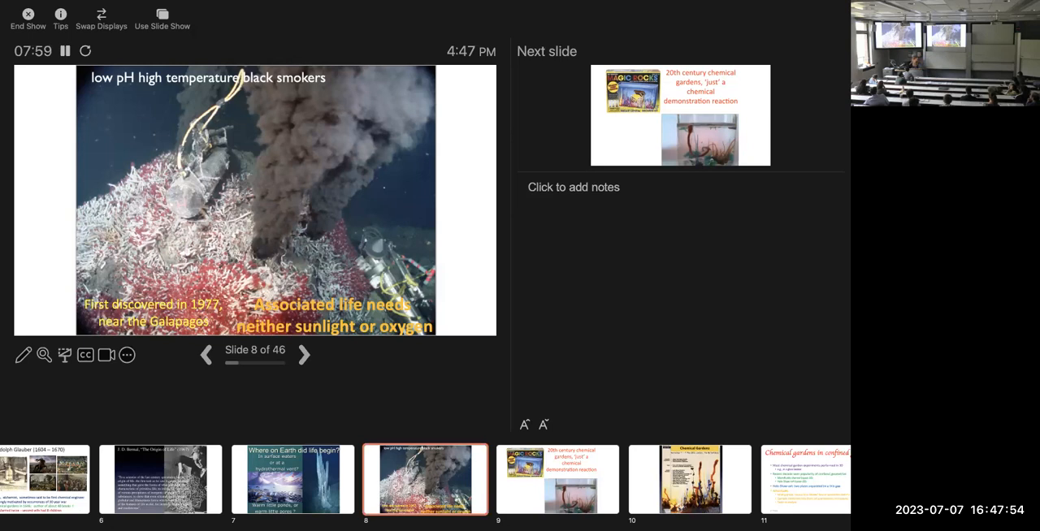
left_click(304, 354)
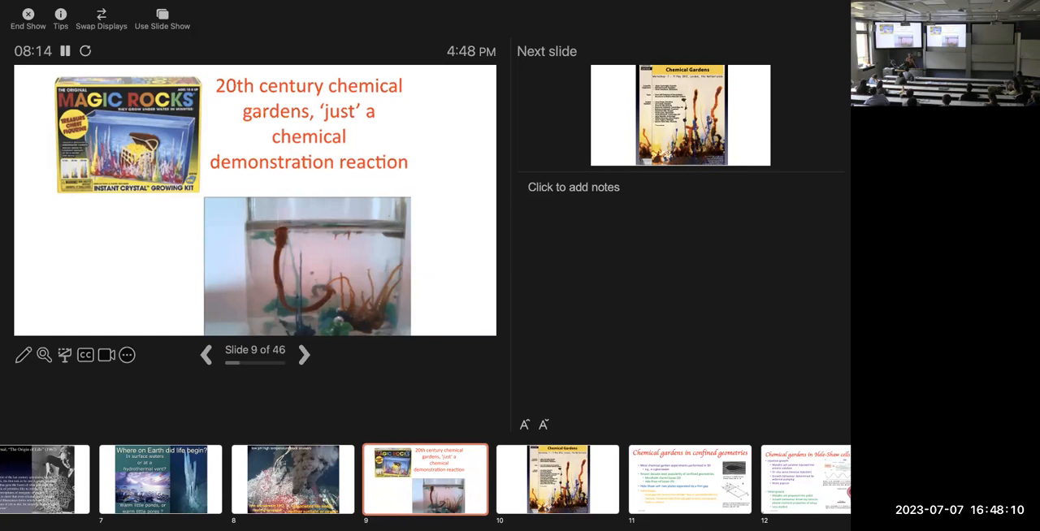
Advance to slide 10, the Leiden 2012 Chemical Gardens workshop poster.
left_click(304, 354)
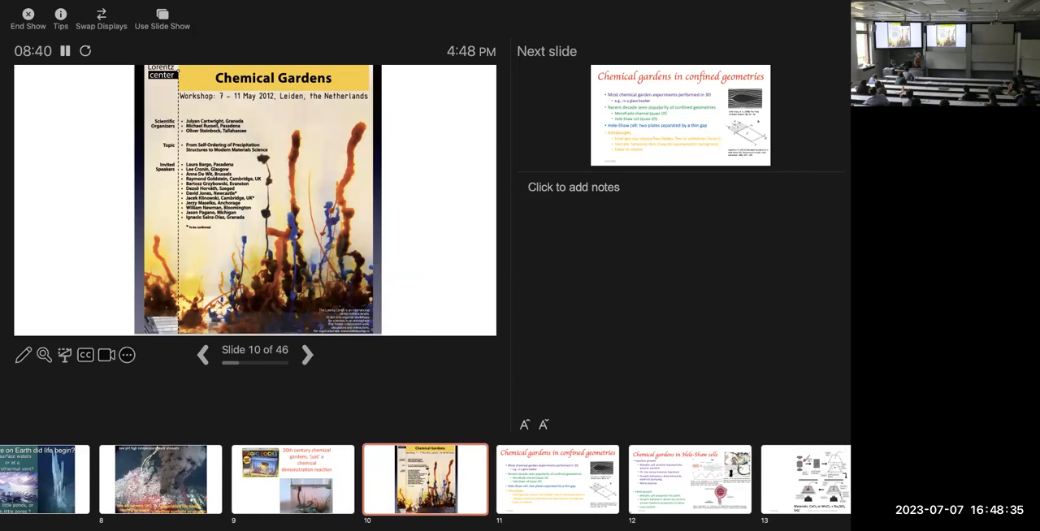
Advance to slide 11, "Chemical gardens in confined geometries" on Hele-Shaw cells.
left_click(307, 355)
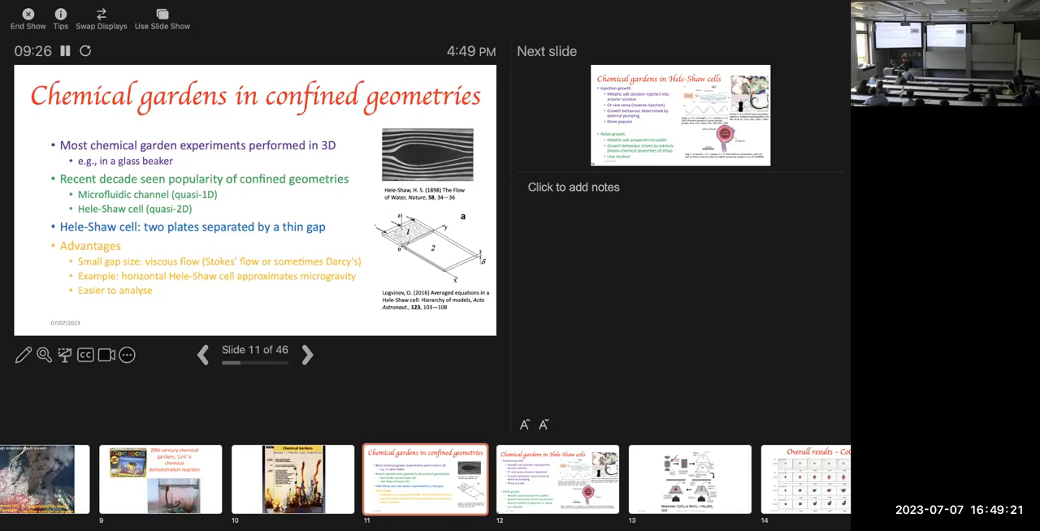
Advance to slide 12, "Chemical gardens in Hele-Shaw cells", injection versus pellet growth.
left_click(308, 354)
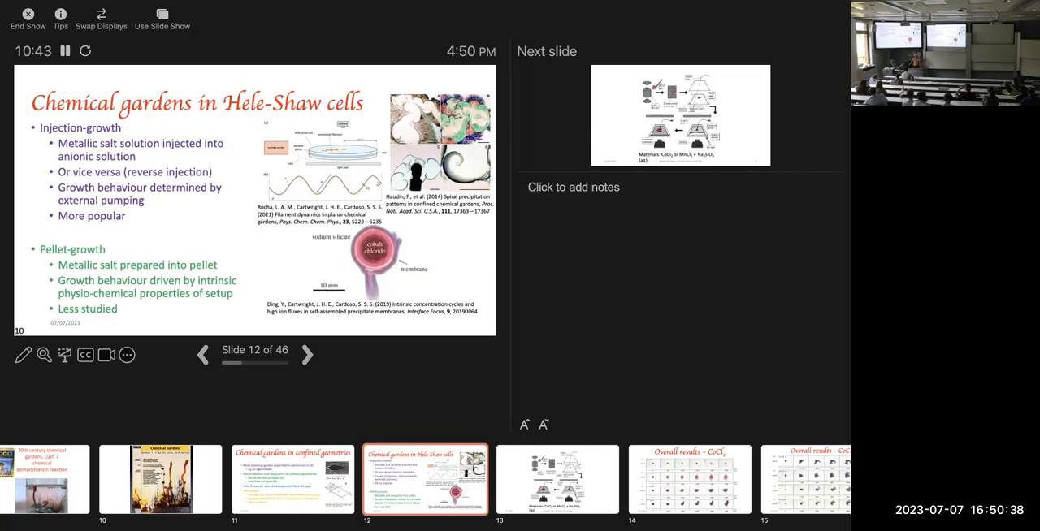
Advance through the experimental setup diagram to slide 14, "Overall results – CoCl2".
left_click(307, 354)
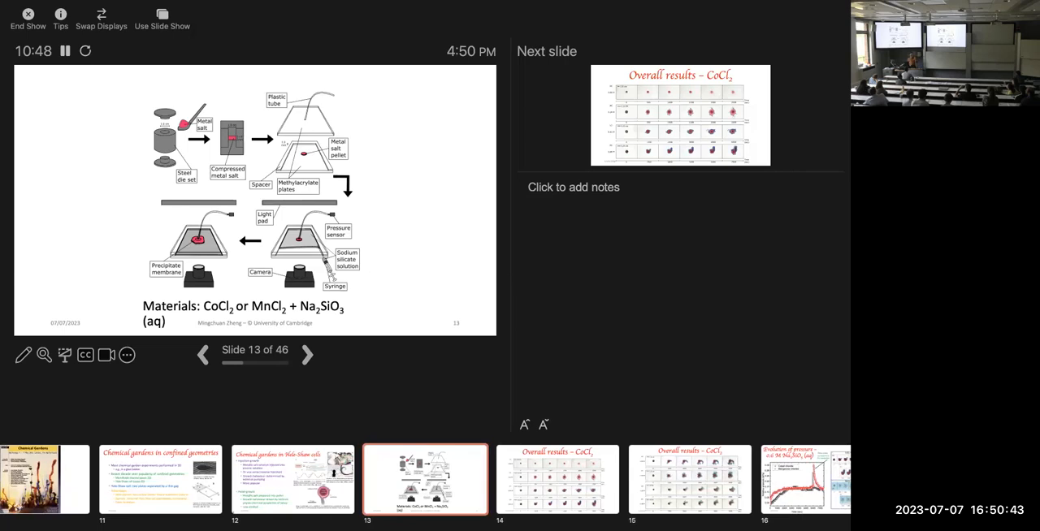
left_click(307, 355)
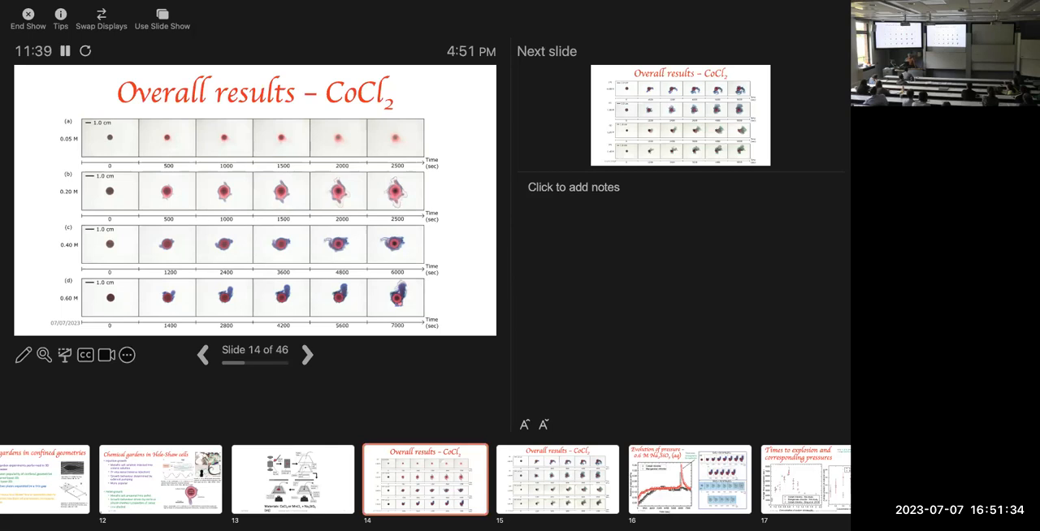
Advance to slide 15, the second 'Overall results – CoCl2' slide.
left_click(307, 354)
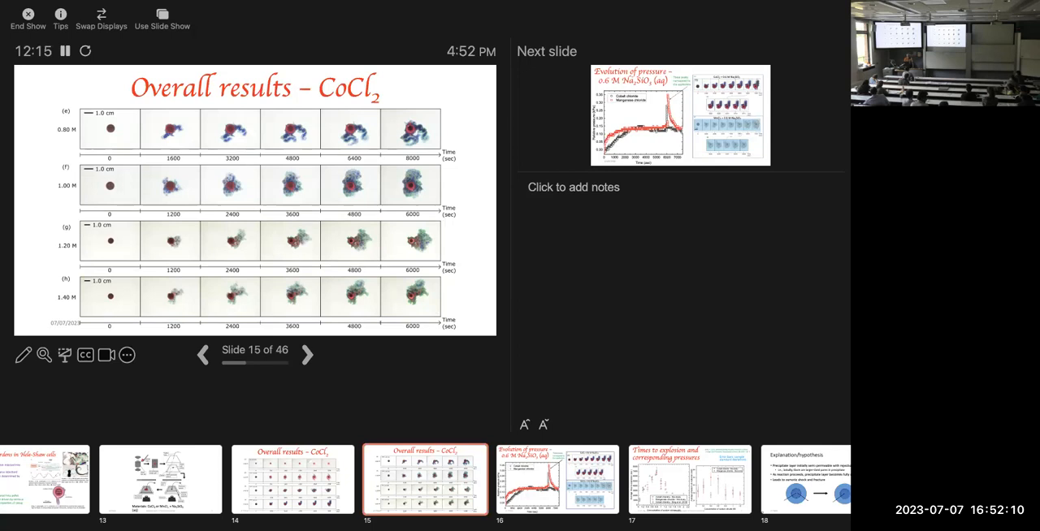
Advance to slide 16, 'Evolution of pressure – 0.6 M Na2SiO3 (aq)'.
left_click(307, 354)
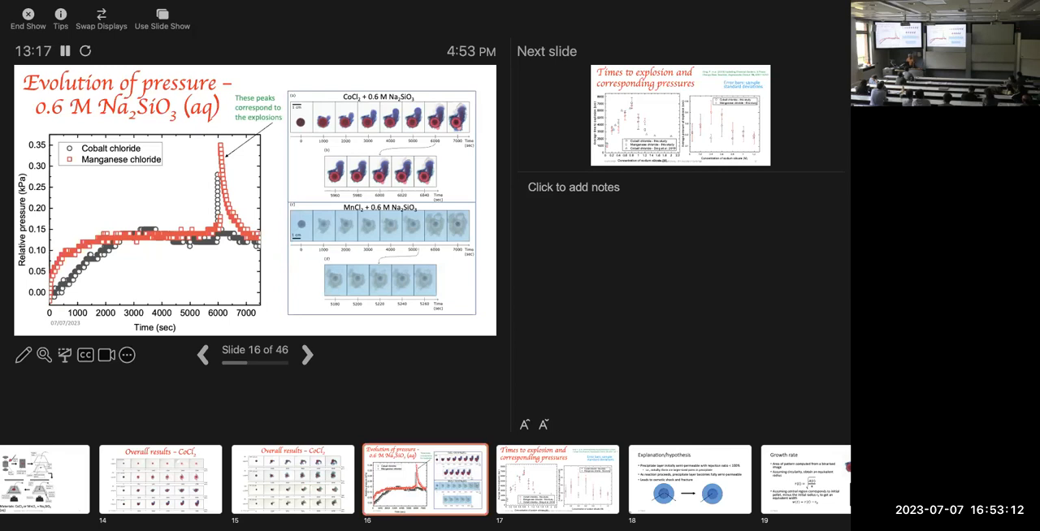
left_click(307, 355)
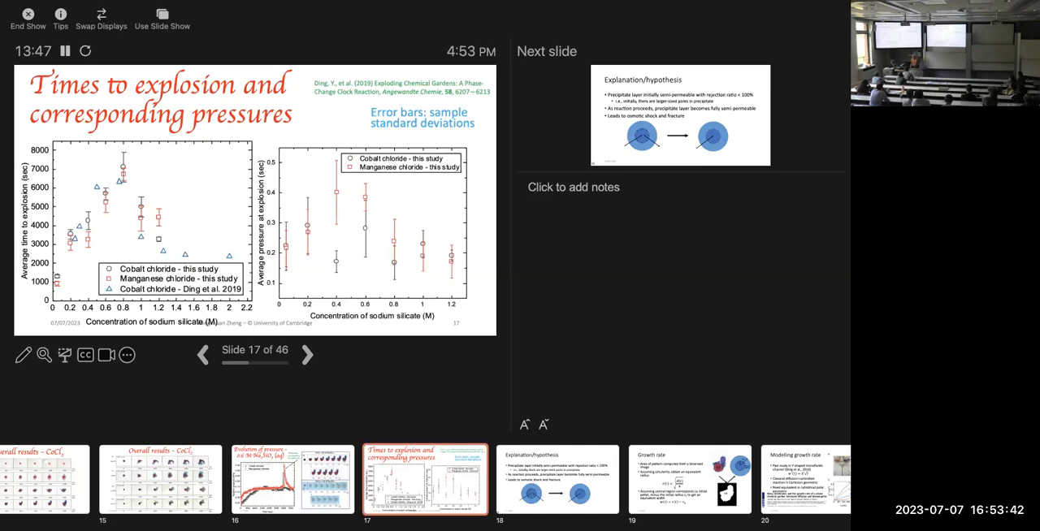
Advance to slide 18, 'Explanation/hypothesis' on the semi-permeable precipitate layer.
left_click(307, 354)
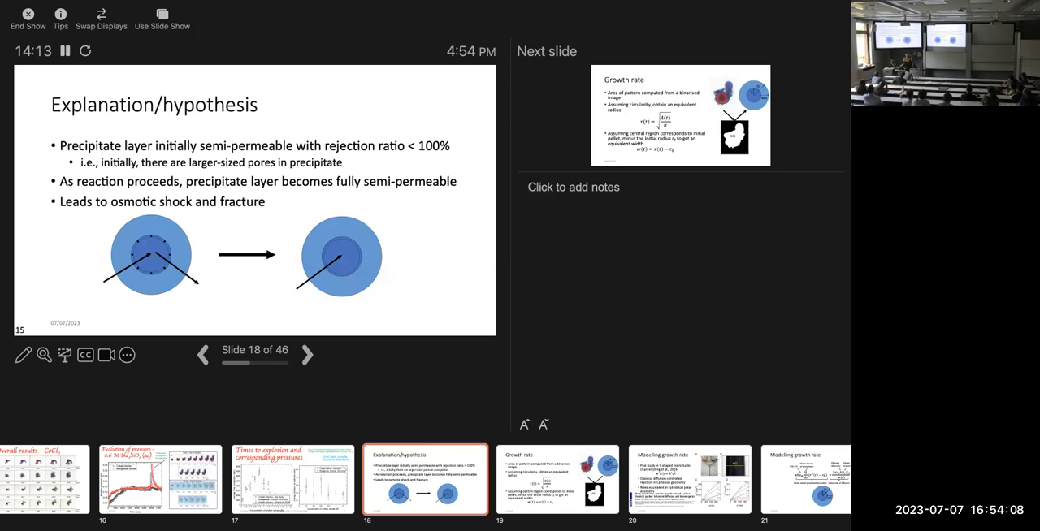
Advance to slide 19, 'Growth rate', with the equivalent radius and width formulas.
left_click(307, 354)
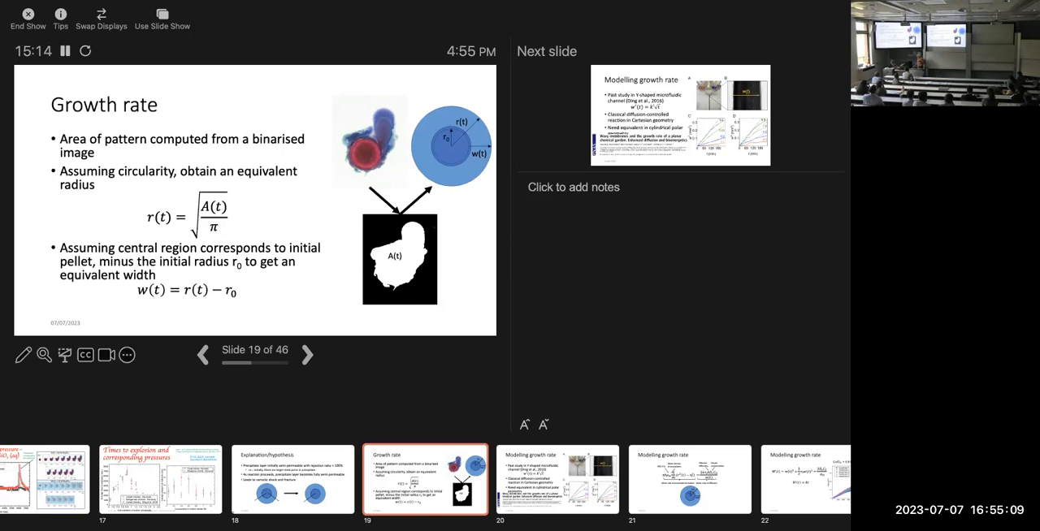
Advance to slide 20, 'Modelling growth rate', citing the Y-shaped microfluidic study.
left_click(307, 354)
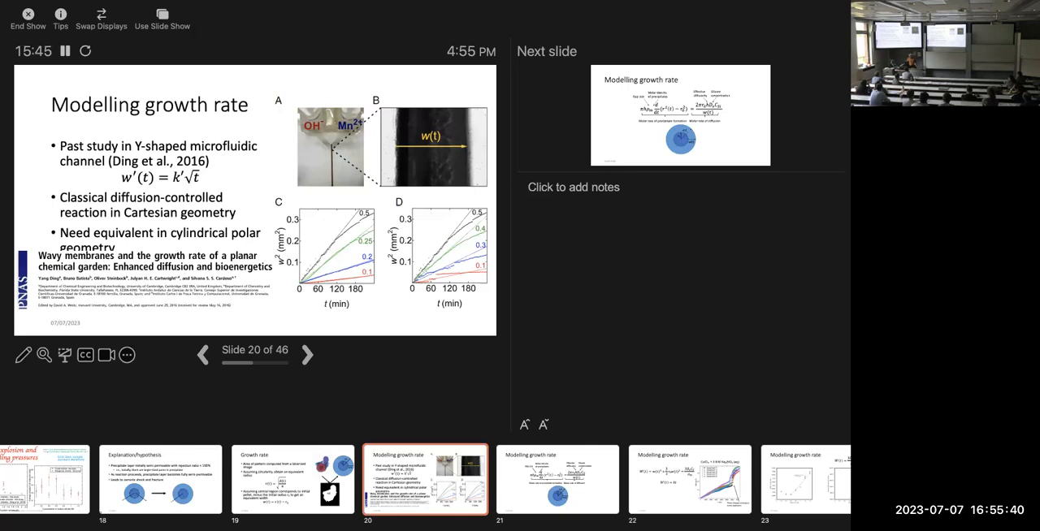
Advance through slides 21 and 22 to slide 23 with the W(t) = kt fitted plots.
left_click(308, 354)
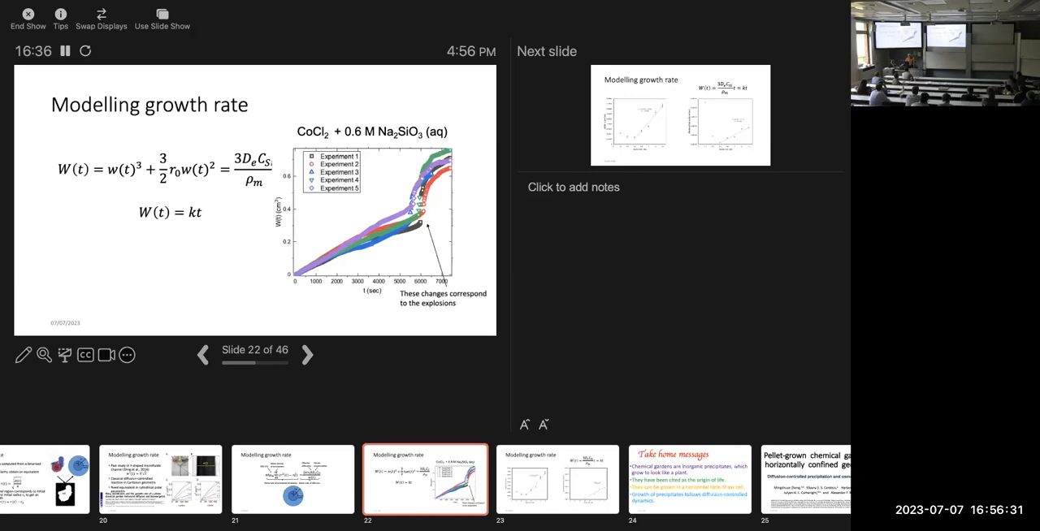
left_click(307, 355)
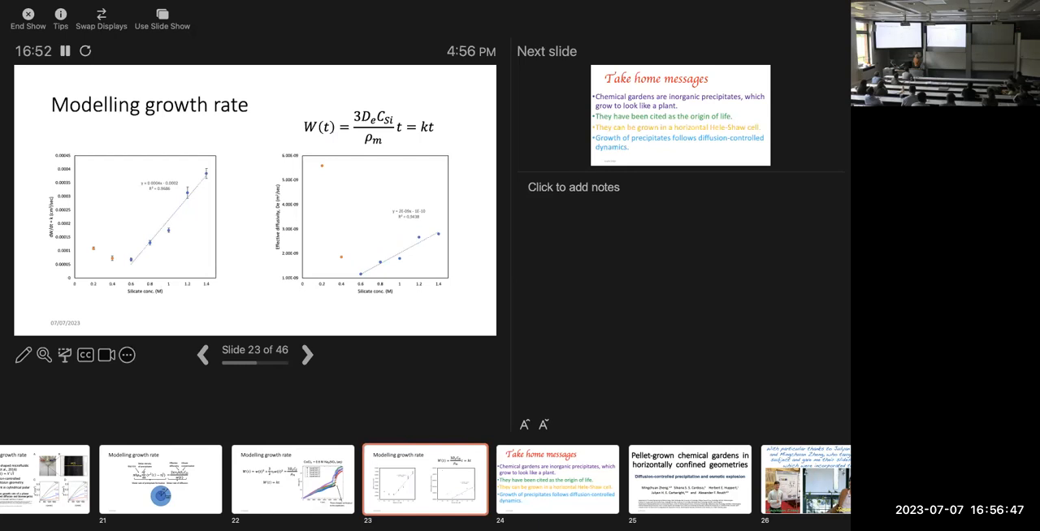
Advance past 'Take home messages' to slide 26, the acknowledgements slide.
left_click(307, 354)
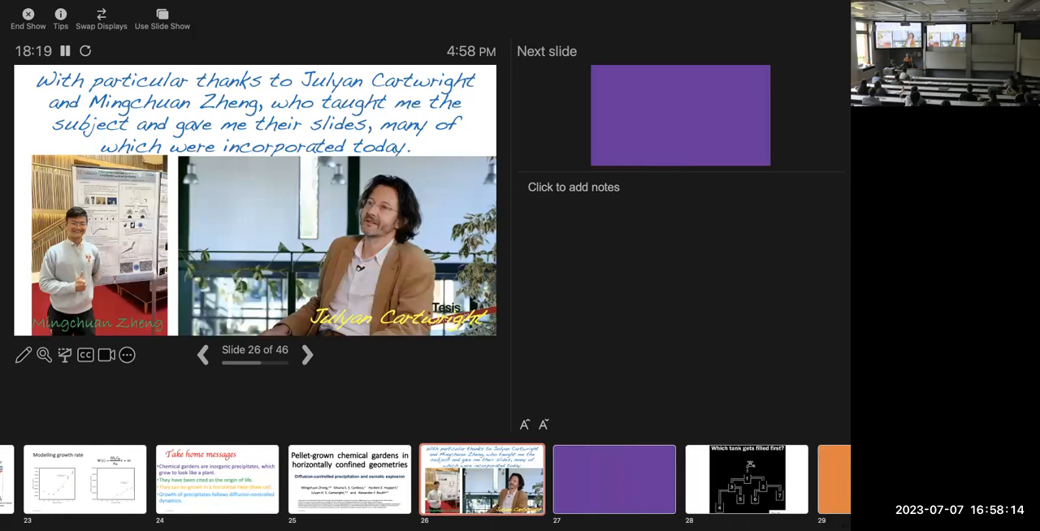
scroll("right", 3)
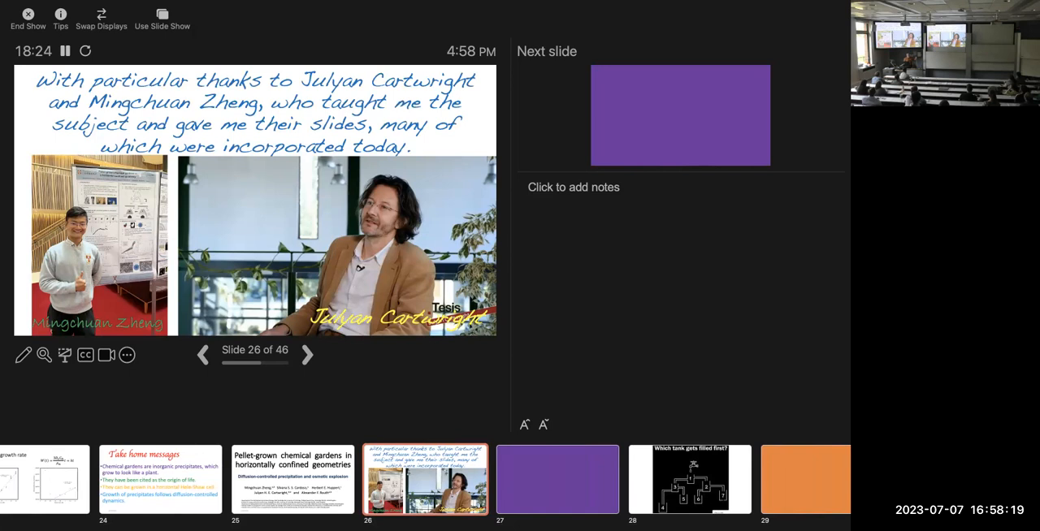